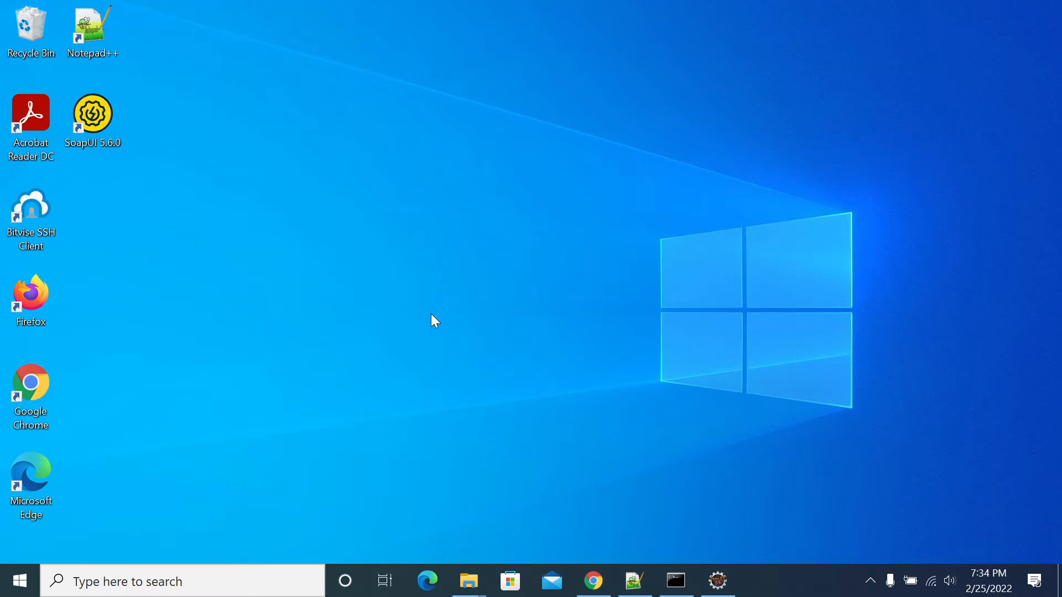
mouse_move(460, 325)
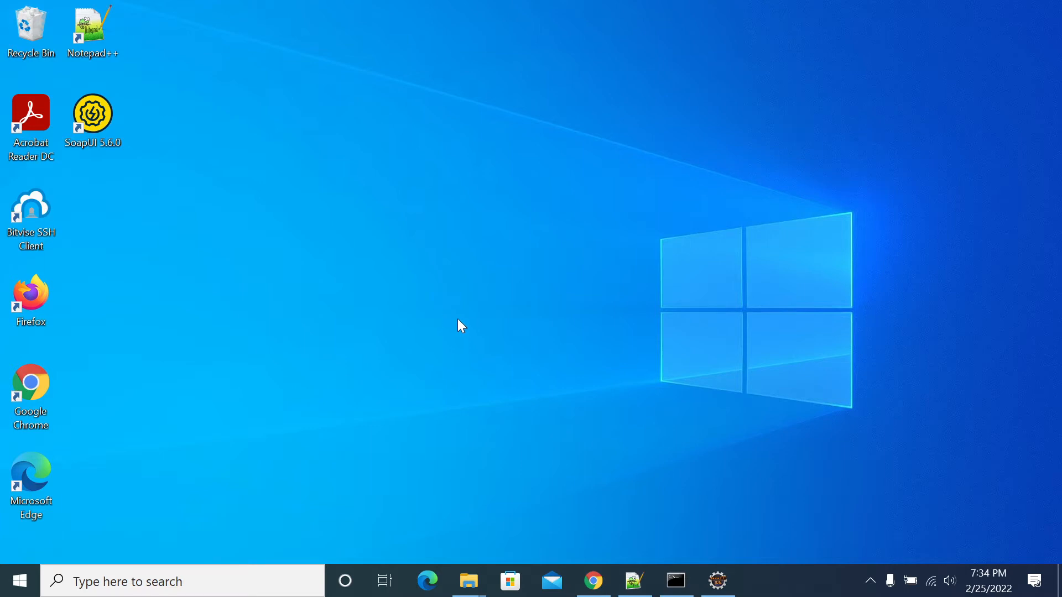
mouse_move(715, 538)
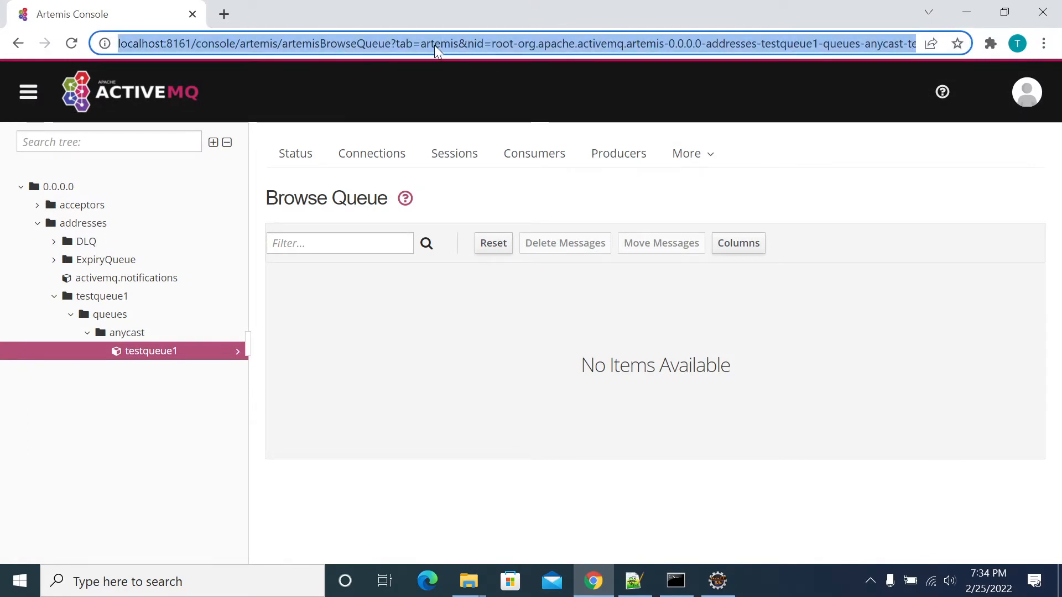
Browse the testqueue1 anycast queue under addresses in the Artemis Console; it lists no items.
click(435, 43)
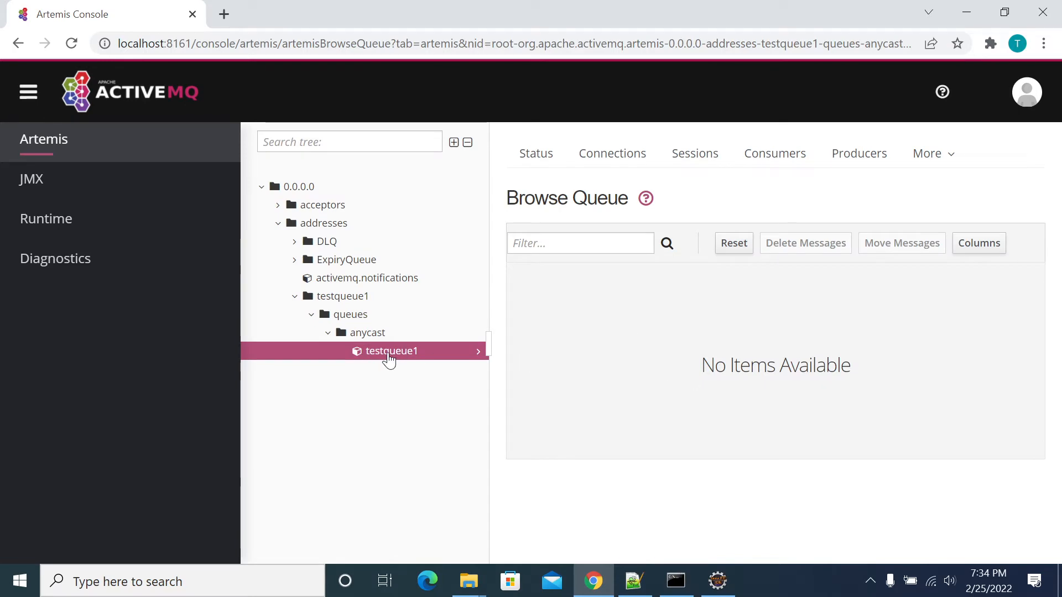
mouse_move(453, 357)
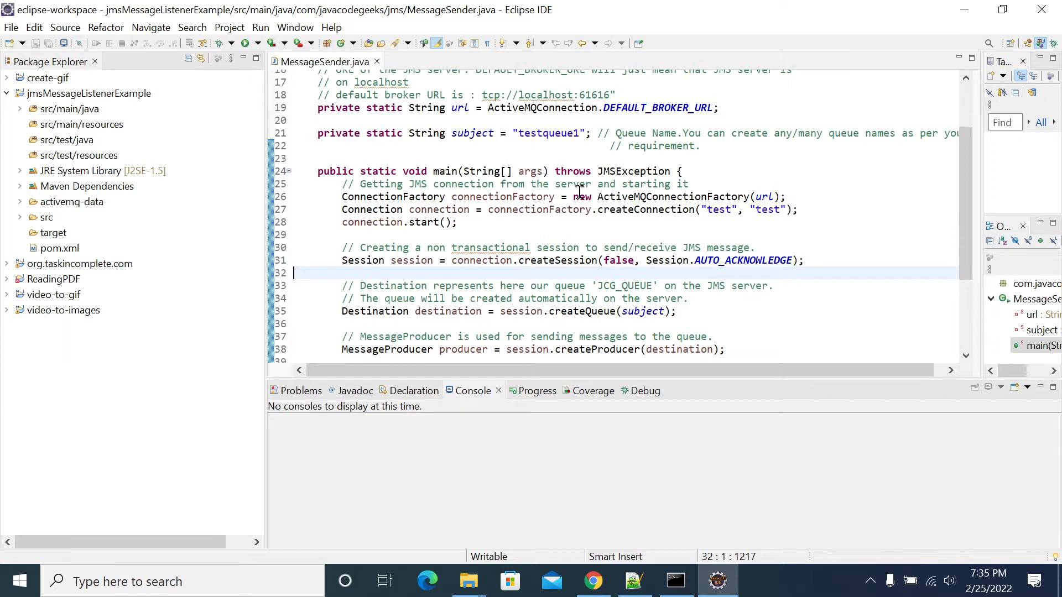
mouse_move(287, 224)
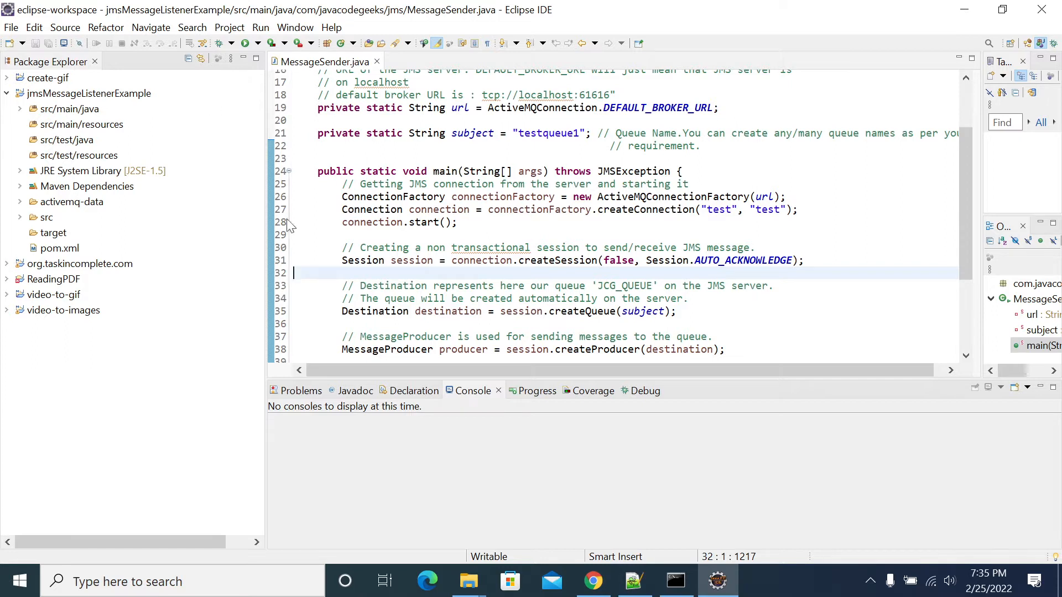
mouse_move(267, 207)
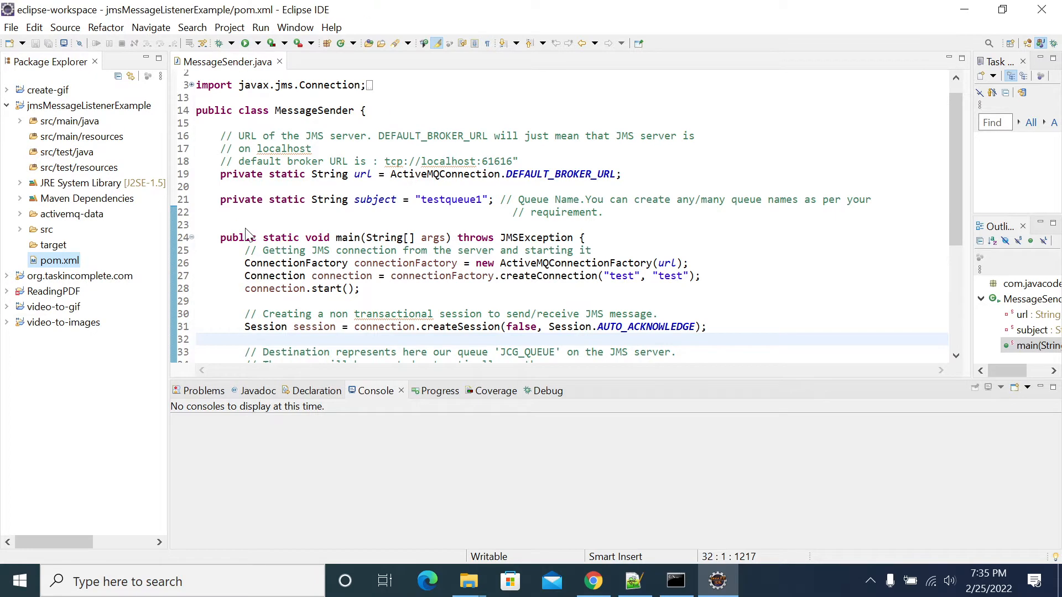
Show pom.xml with its activemq-all 5.x and javax.jms-api 2.0 dependencies.
click(380, 62)
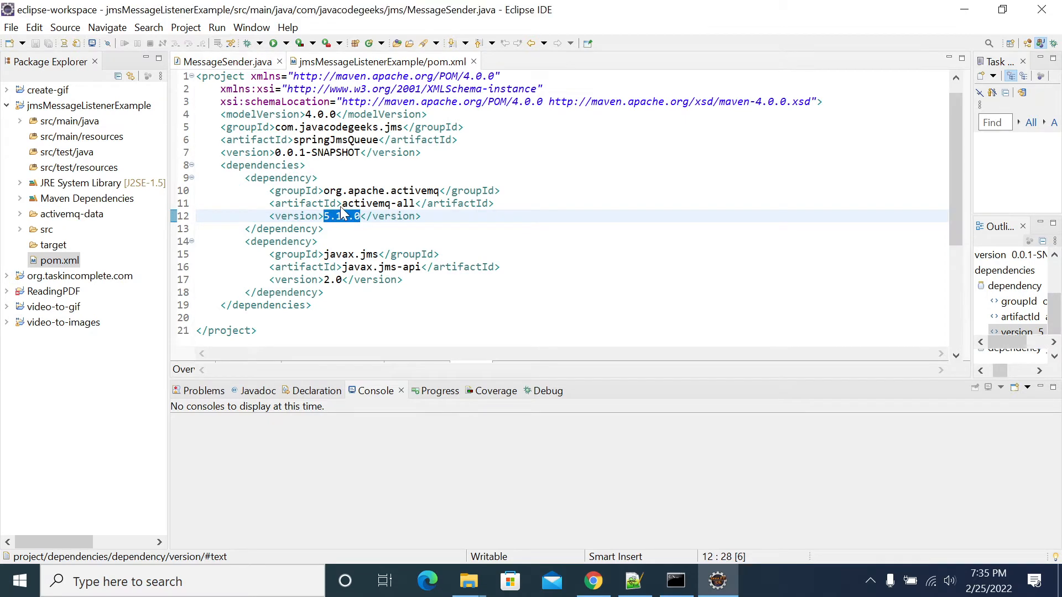
Return to MessageSender.java and highlight the createConnection and createQueue destination lines.
click(226, 62)
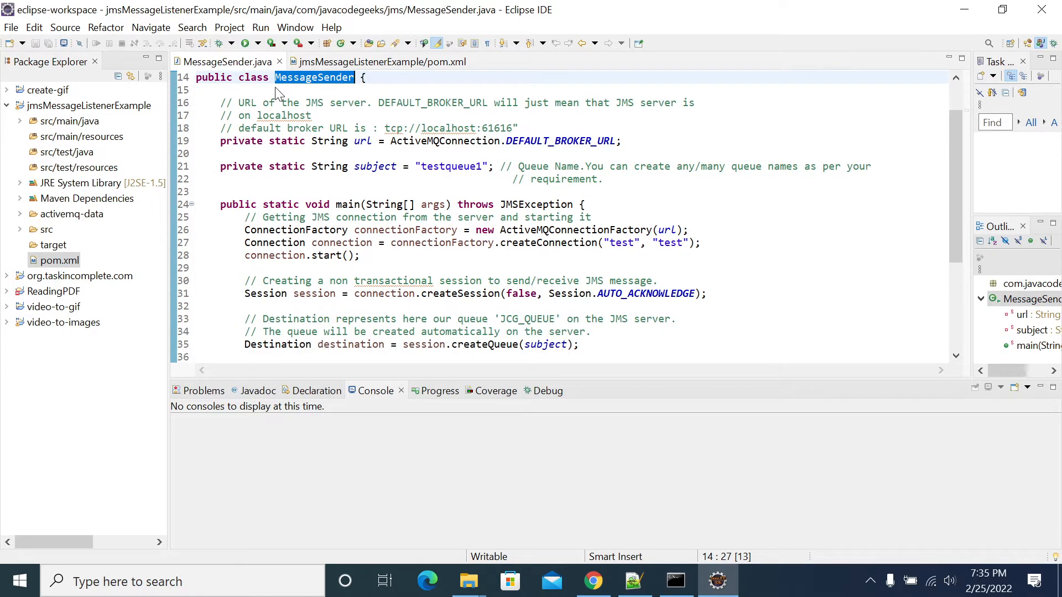
scroll(down, 3)
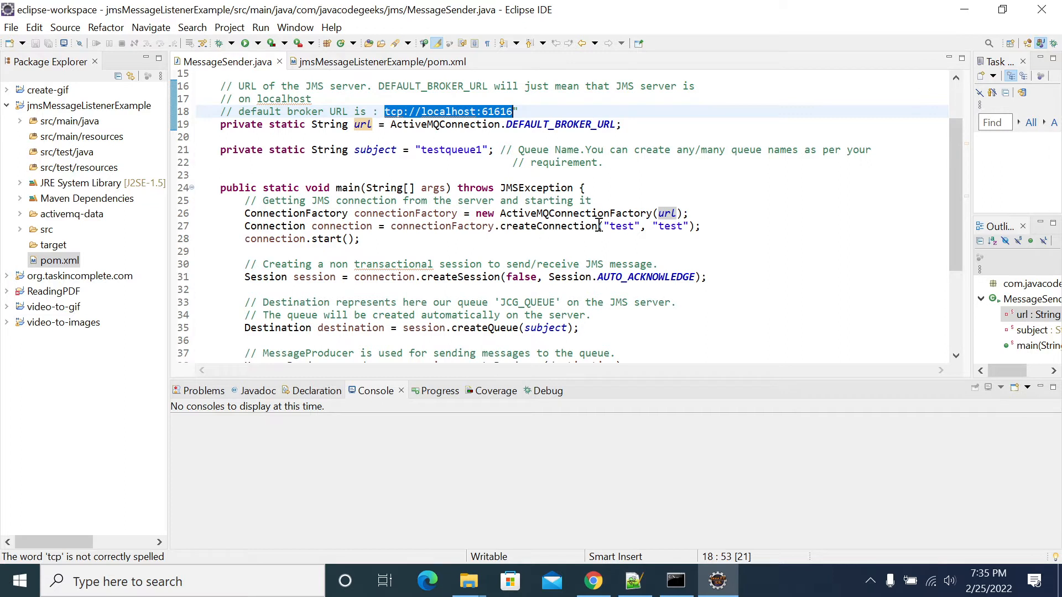
double_click(620, 226)
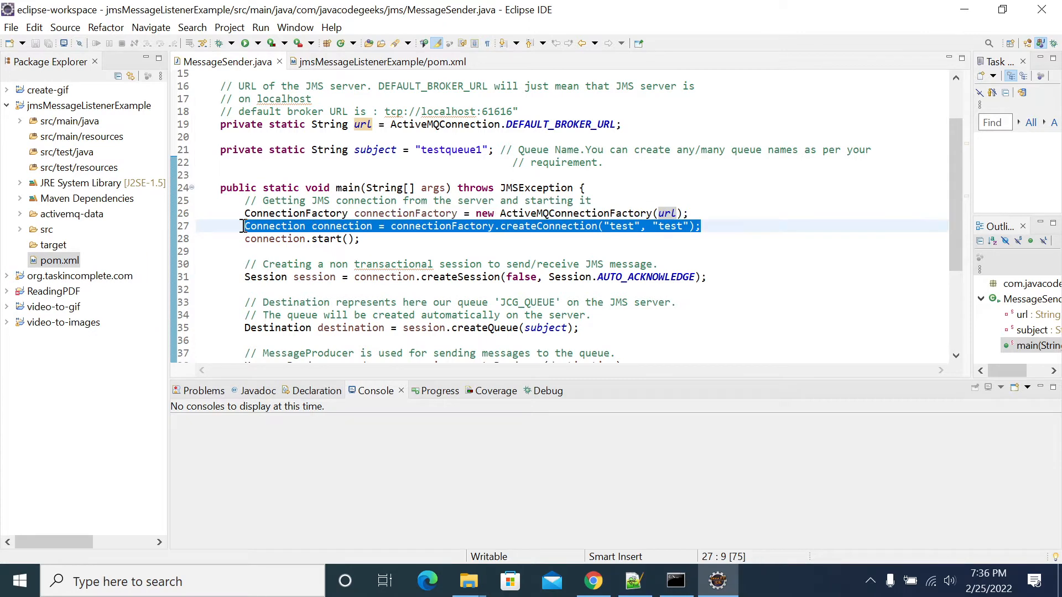
click(243, 239)
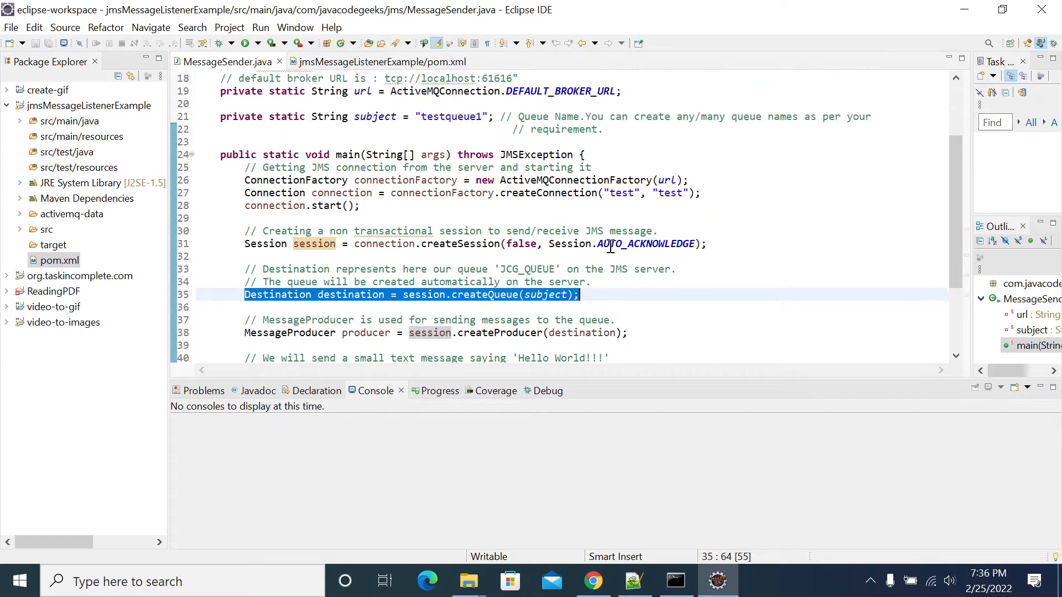
double_click(450, 116)
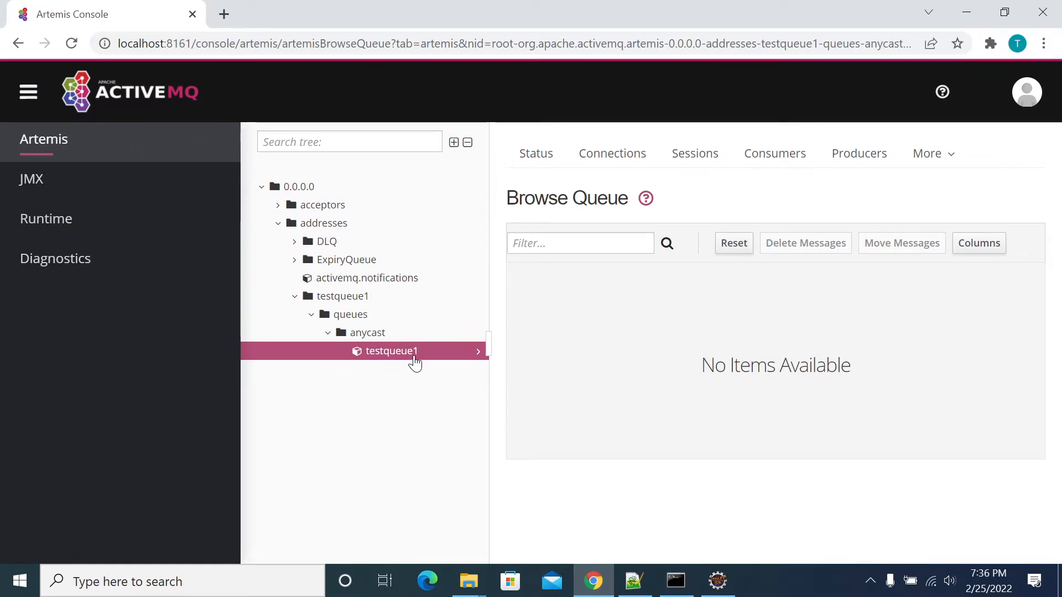
mouse_move(385, 364)
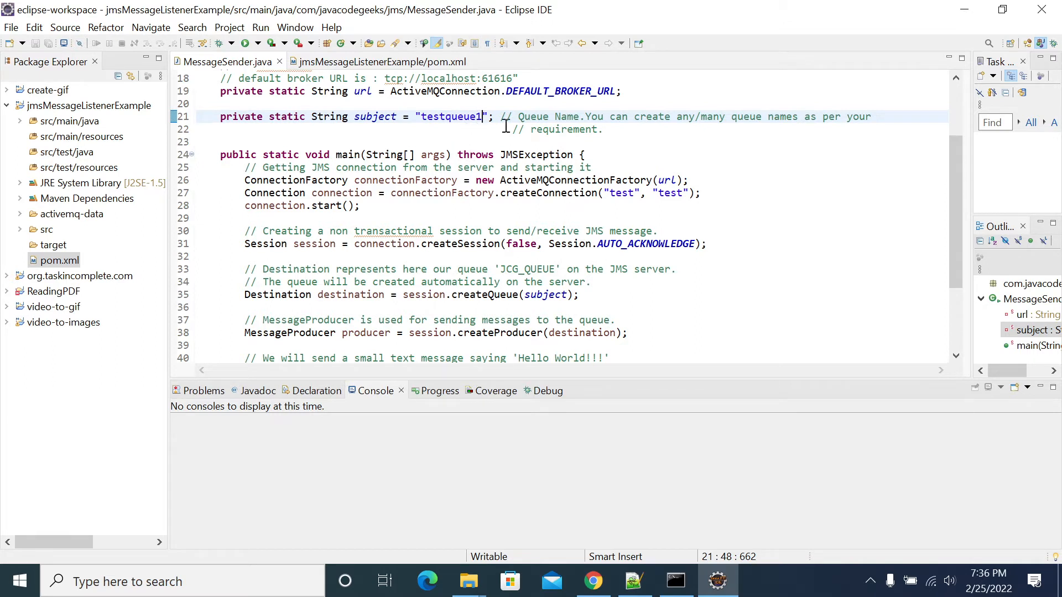
mouse_move(230, 294)
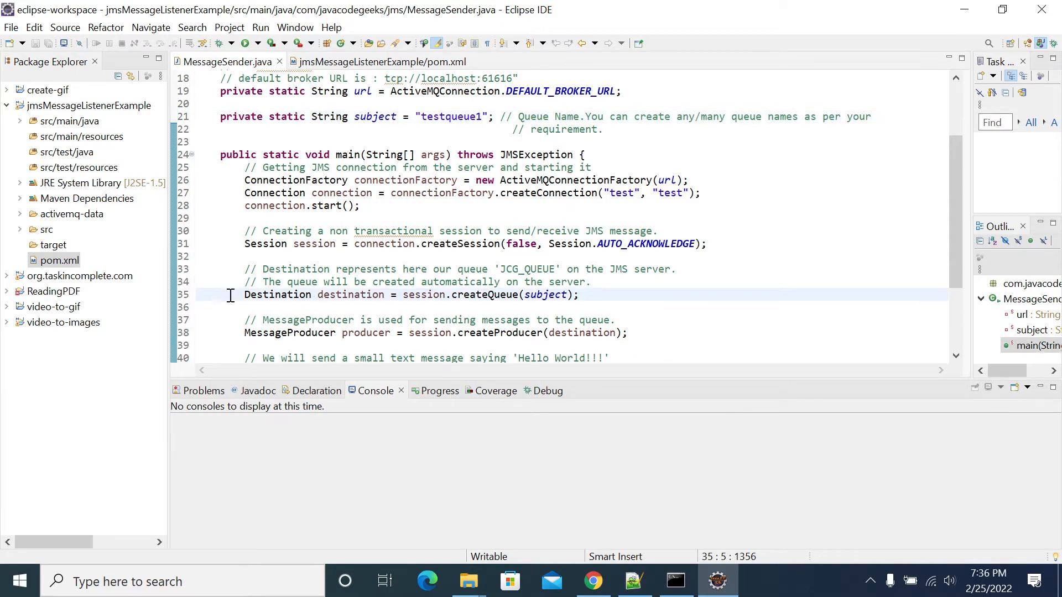
Review the message producer and text message creation lines in MessageSender.java.
scroll(down, 3)
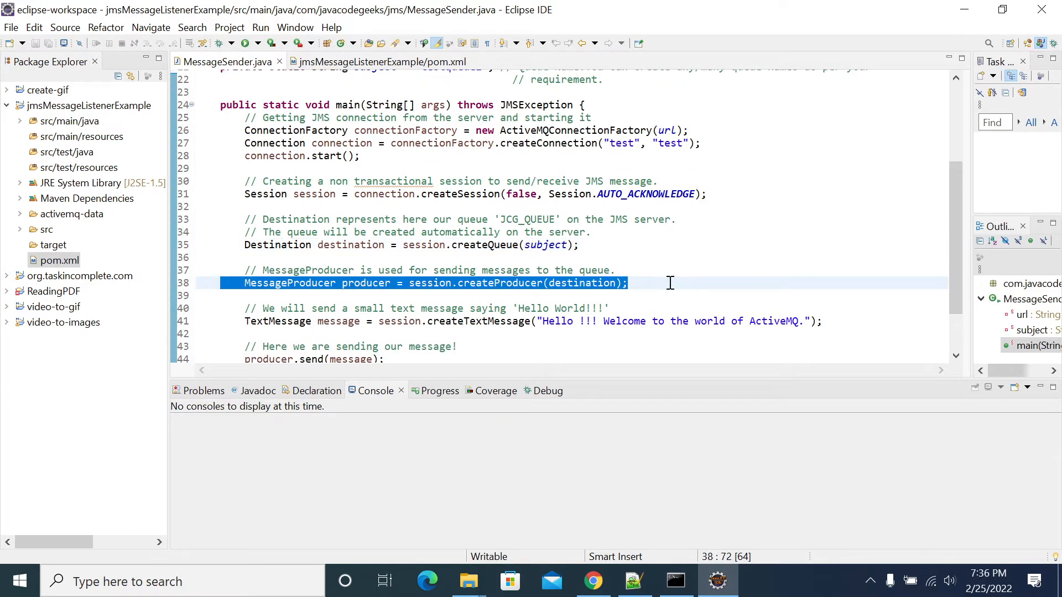
double_click(500, 283)
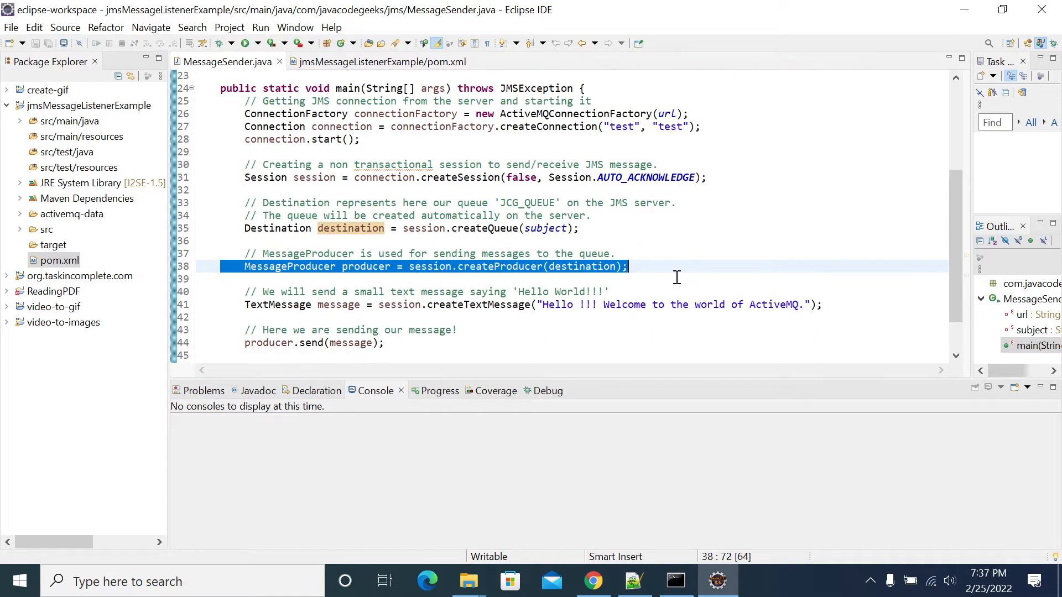
click(822, 304)
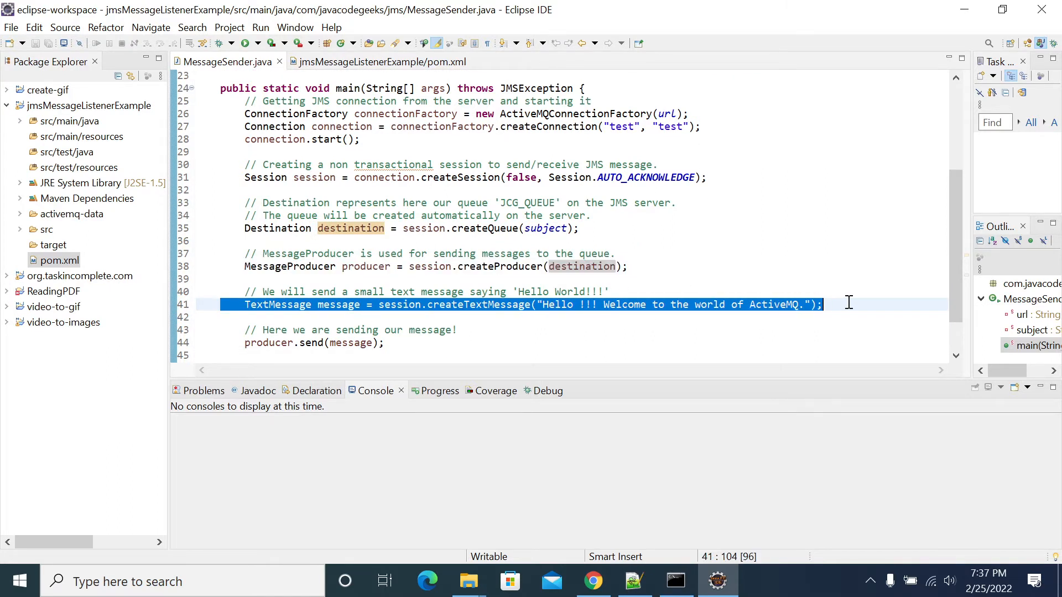
scroll(down, 3)
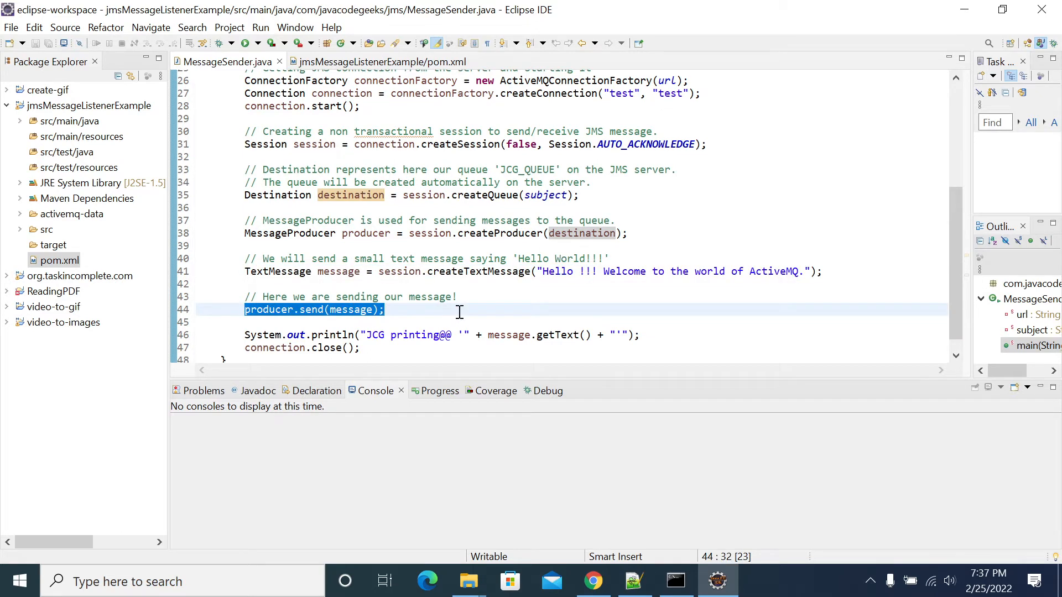
Replace the println prefix with 'printing after sending Message@@'.
double_click(374, 334)
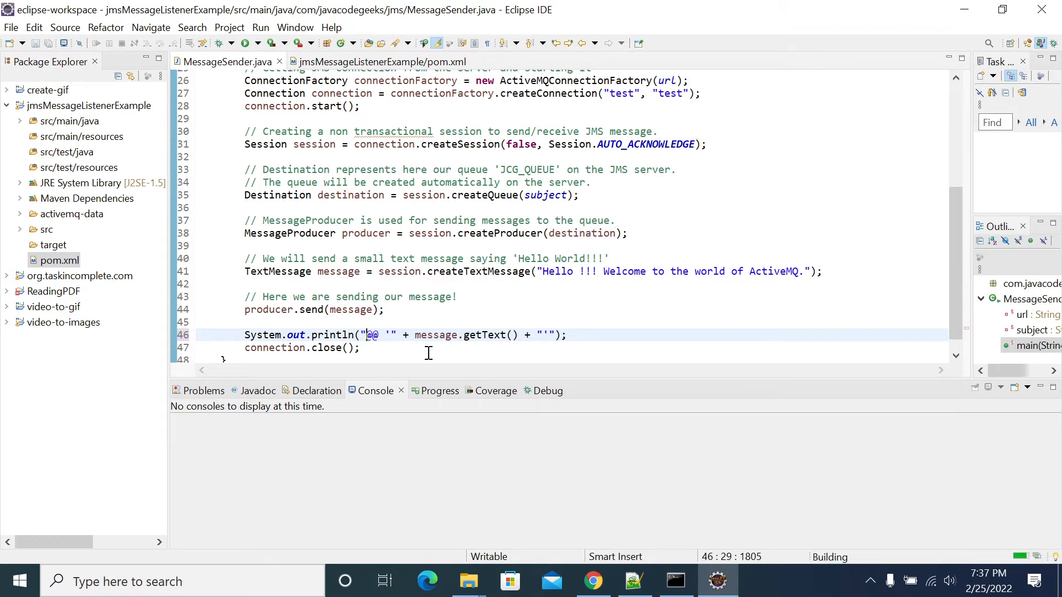
text(printing after sending)
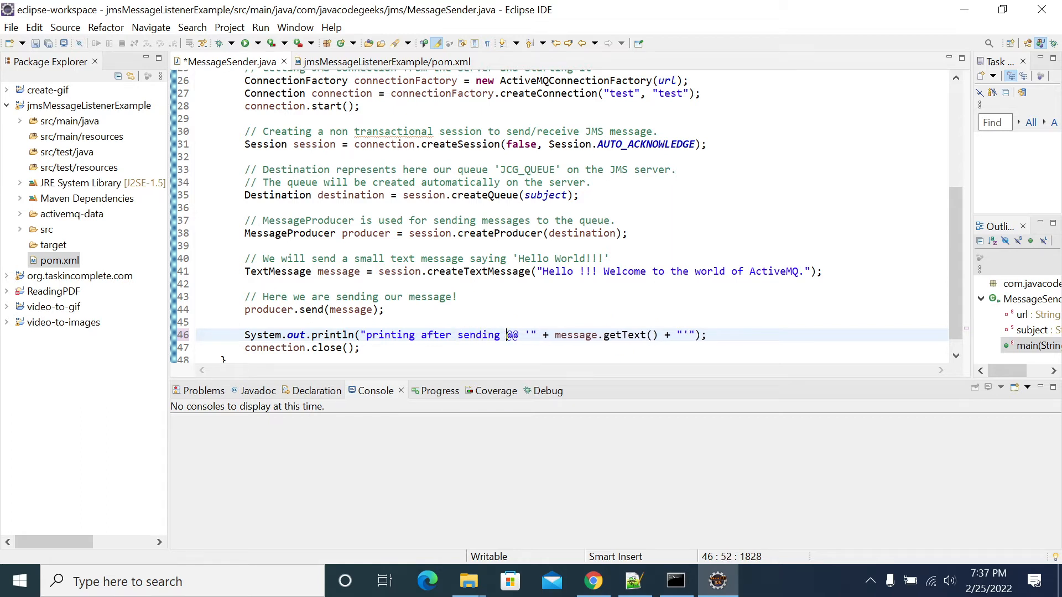
text(Message)
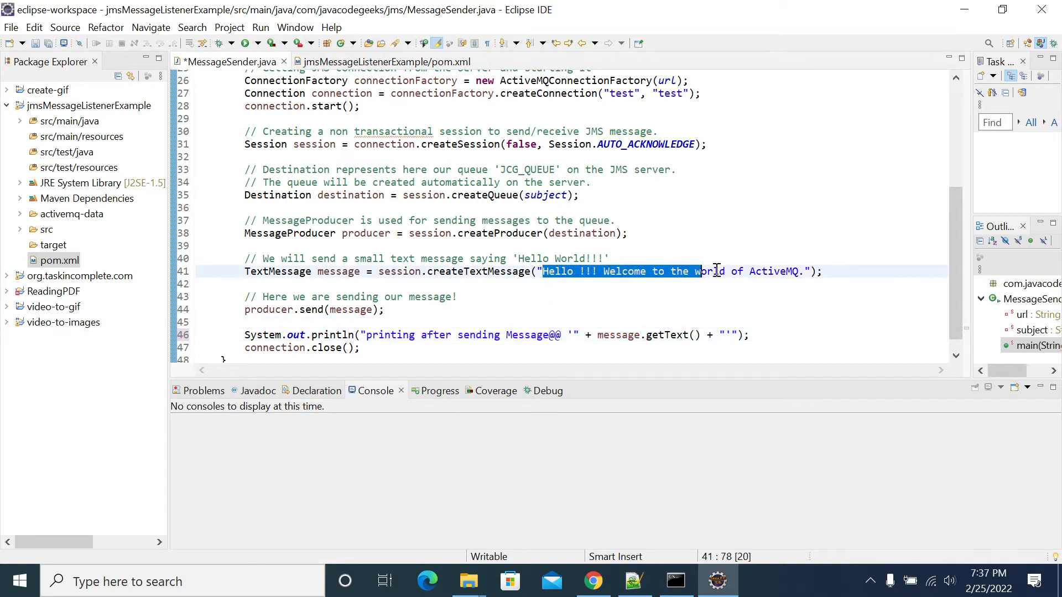
Check testqueue1 in the Artemis Console browser; it still shows no items.
click(593, 580)
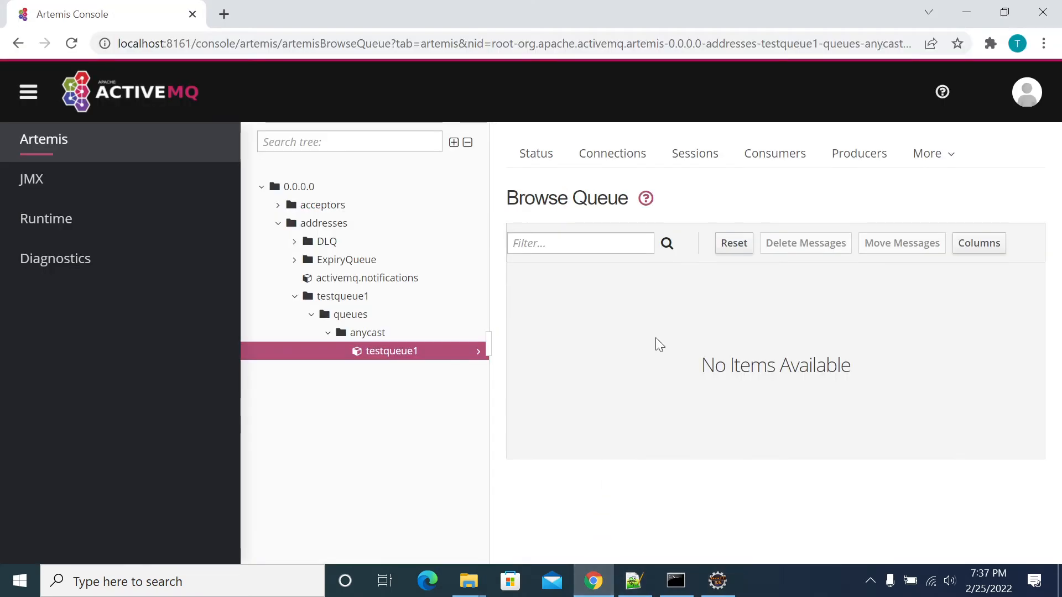
click(71, 43)
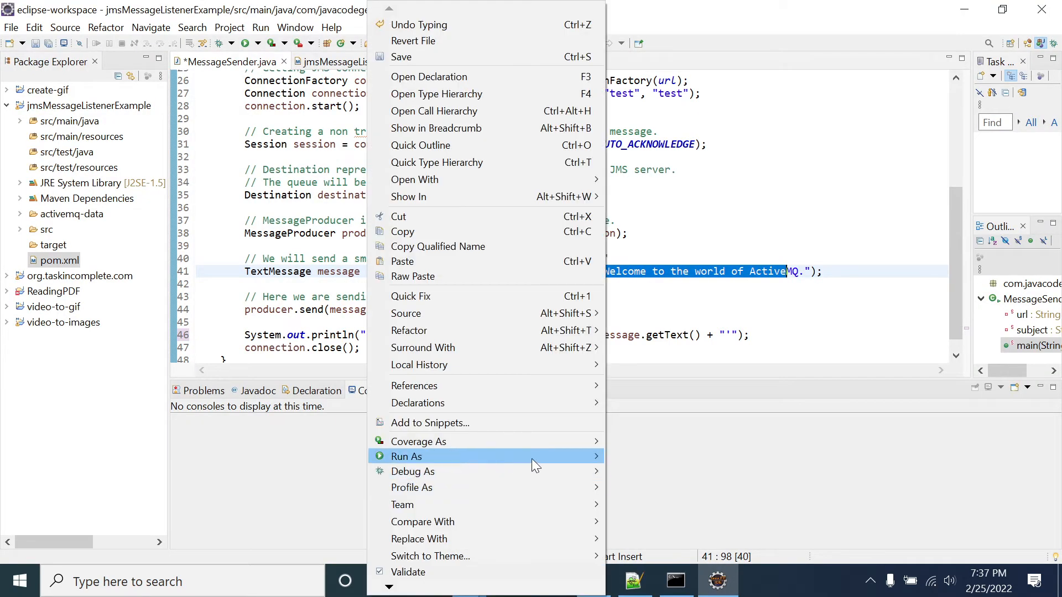
Run MessageSender as a Java Application, saving the modified file when prompted.
click(657, 475)
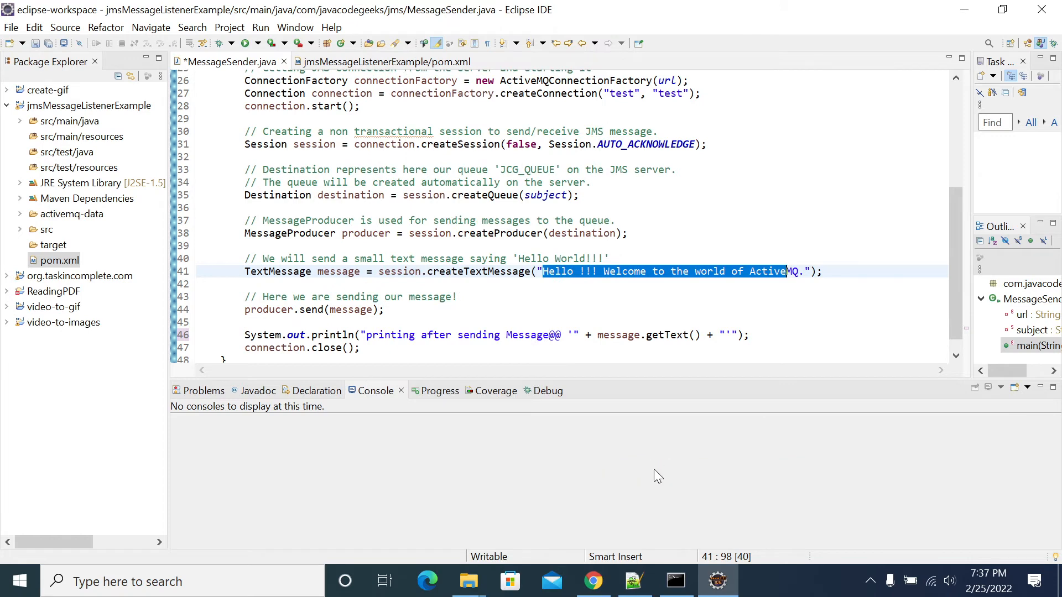
click(260, 26)
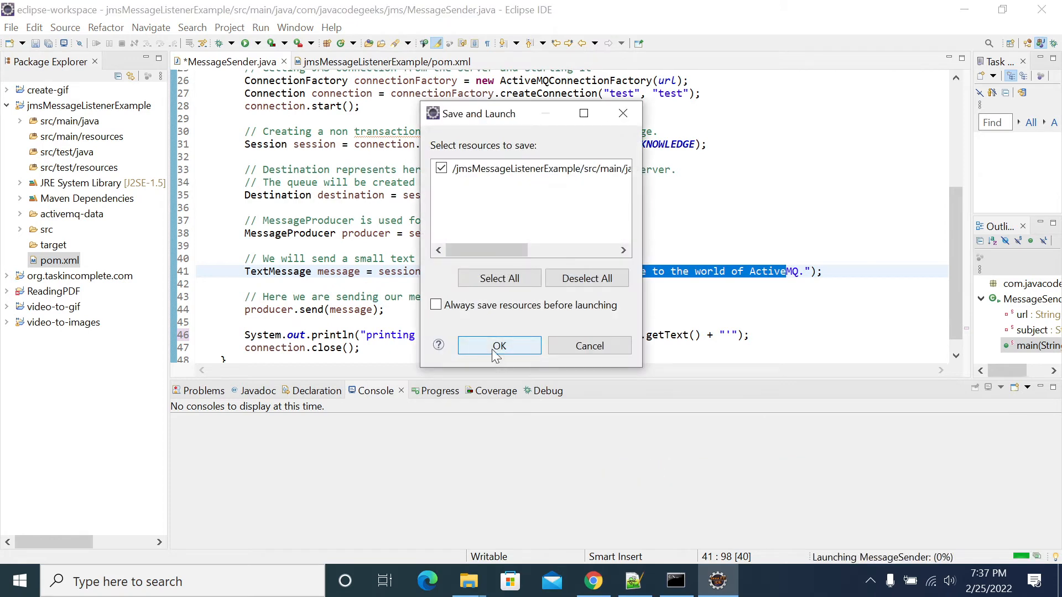
click(499, 345)
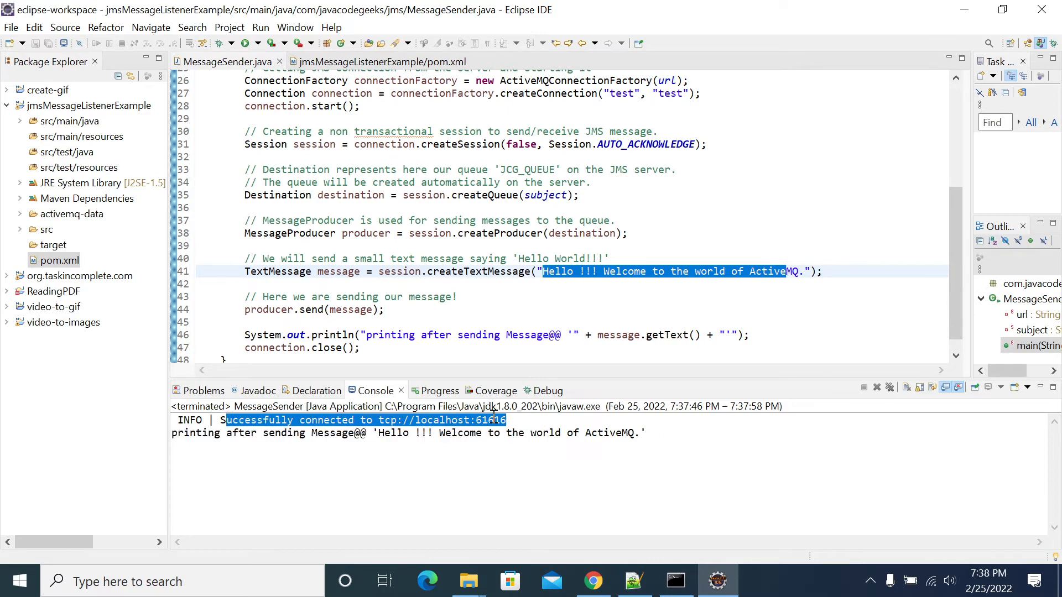
Review the console output showing the broker connection on port 61616 and the sent Hello text.
double_click(492, 421)
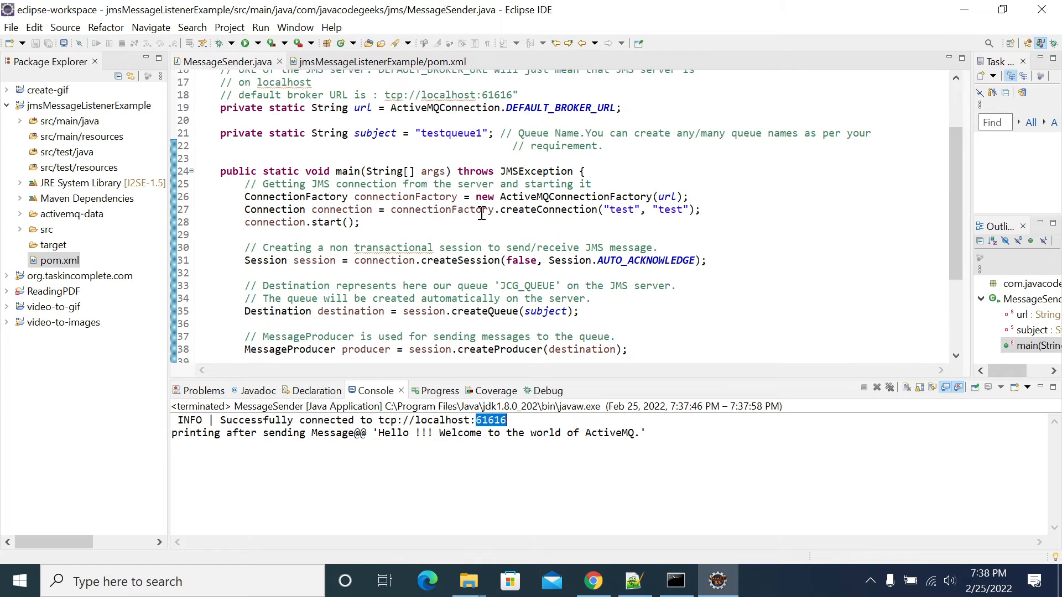
scroll(down, 3)
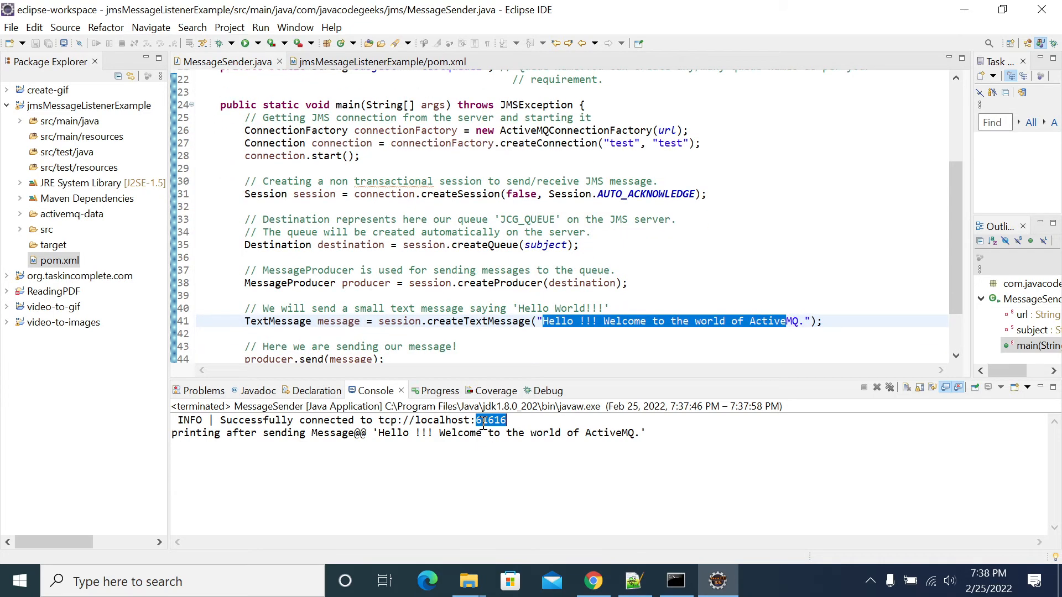
click(593, 581)
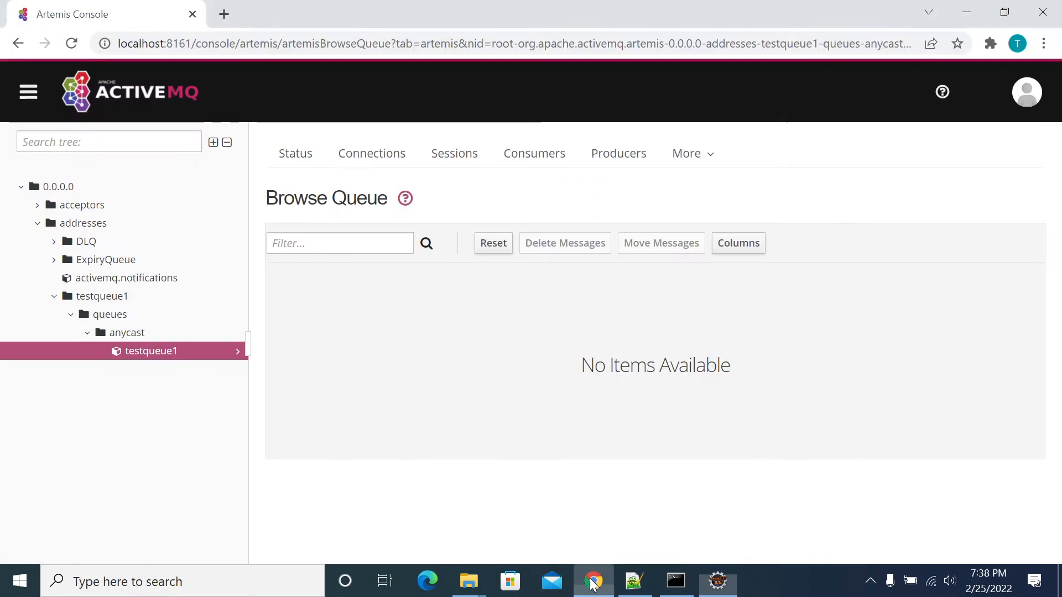
Reload the testqueue1 browser and select the newly arrived text message, viewing its Actions column.
click(71, 43)
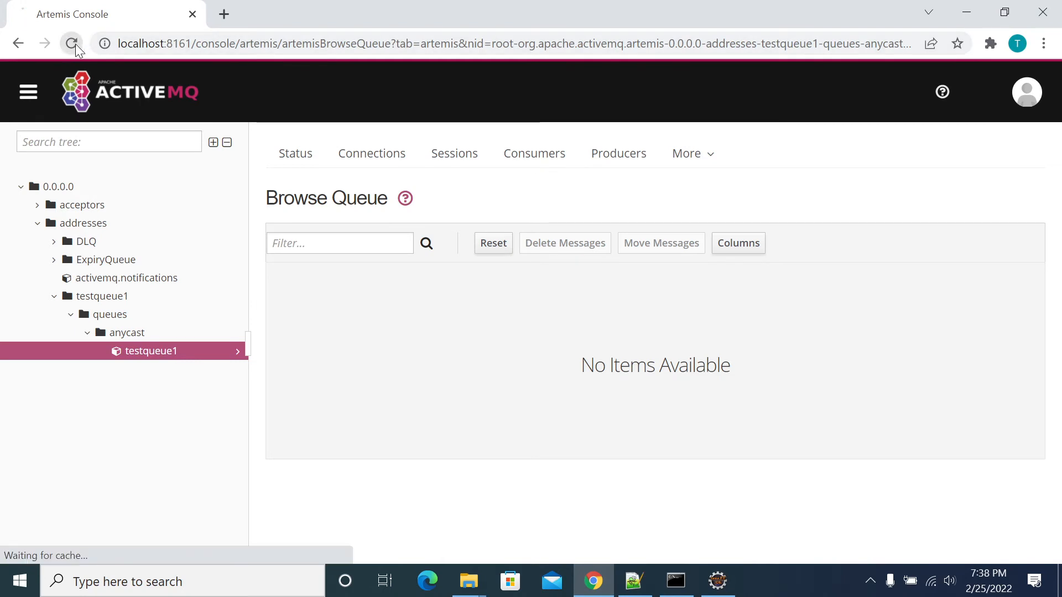
click(72, 43)
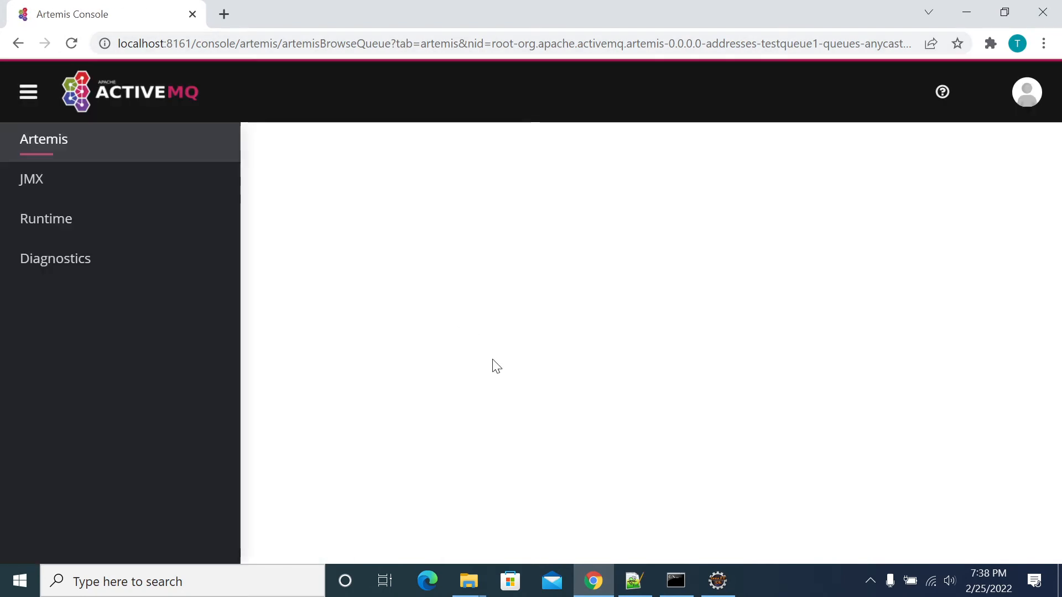
click(390, 351)
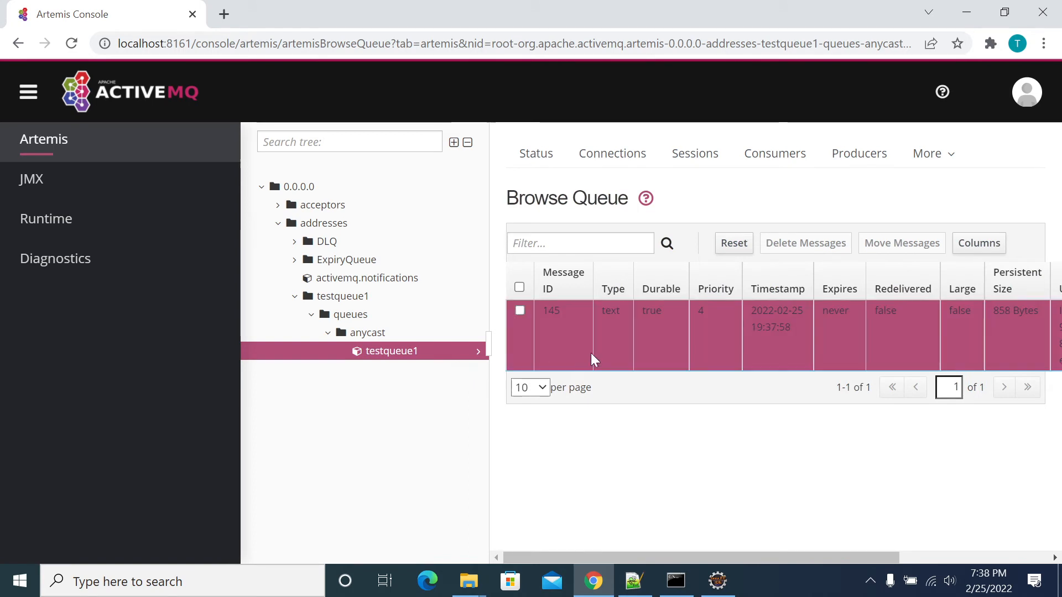
scroll(right, 3)
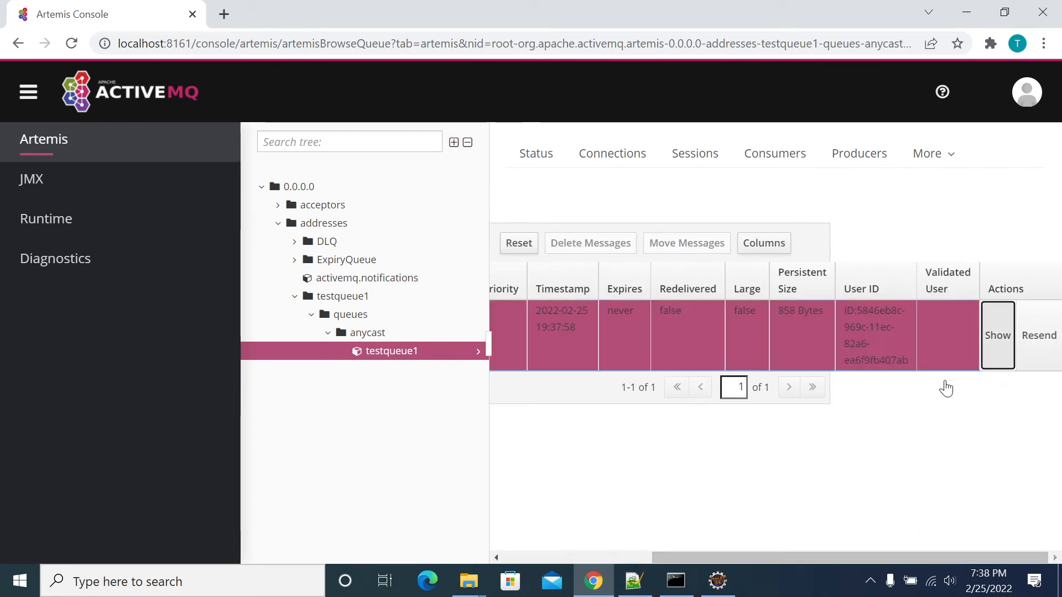
click(997, 334)
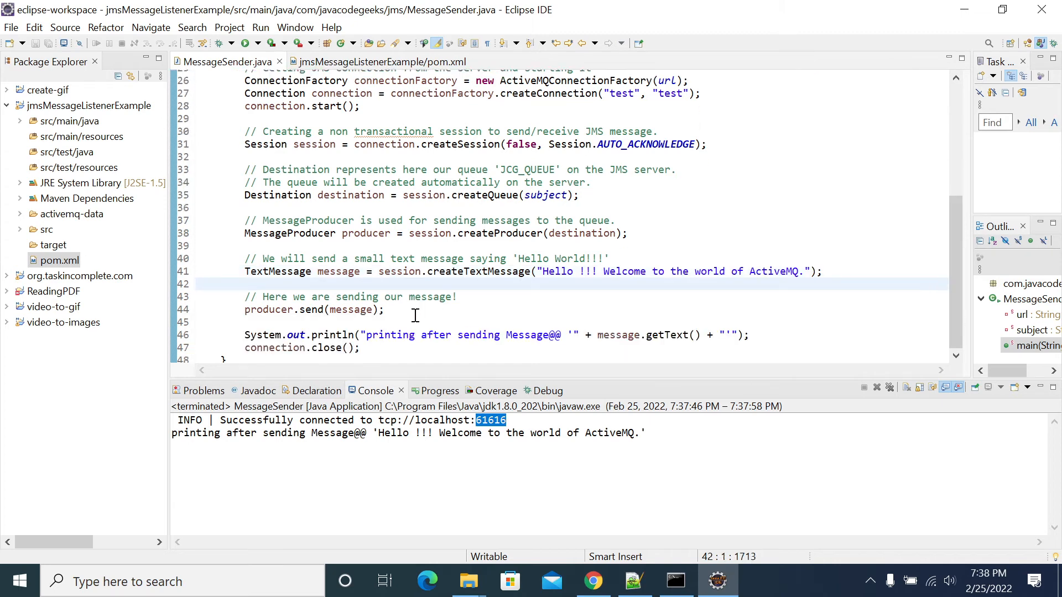
Expand Maven Dependencies to show the activemq-all-5.12.0 and javax.jms-api-2.0 jars.
scroll(down, 3)
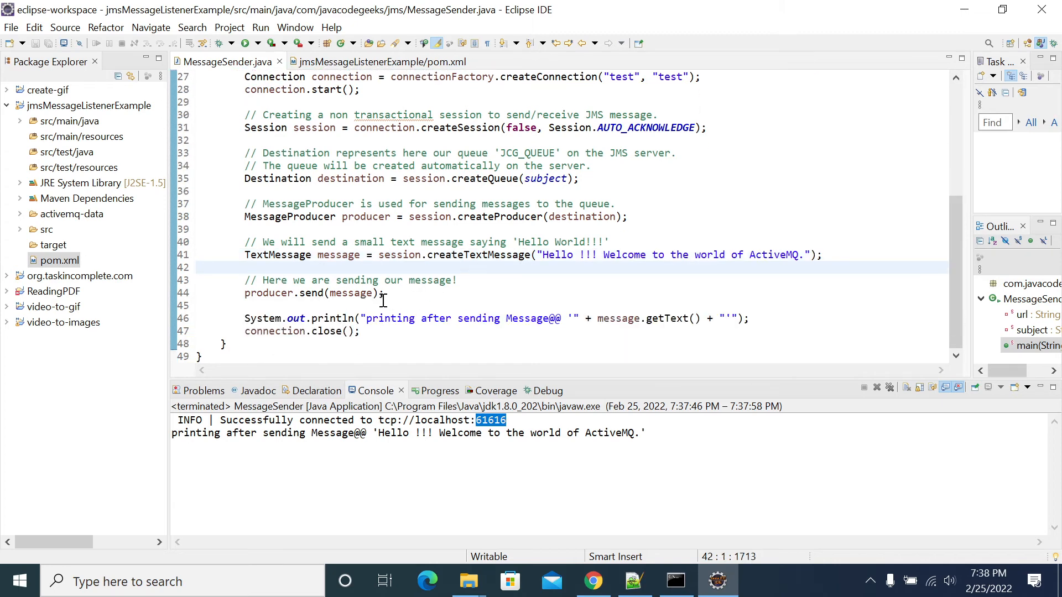
mouse_move(498, 242)
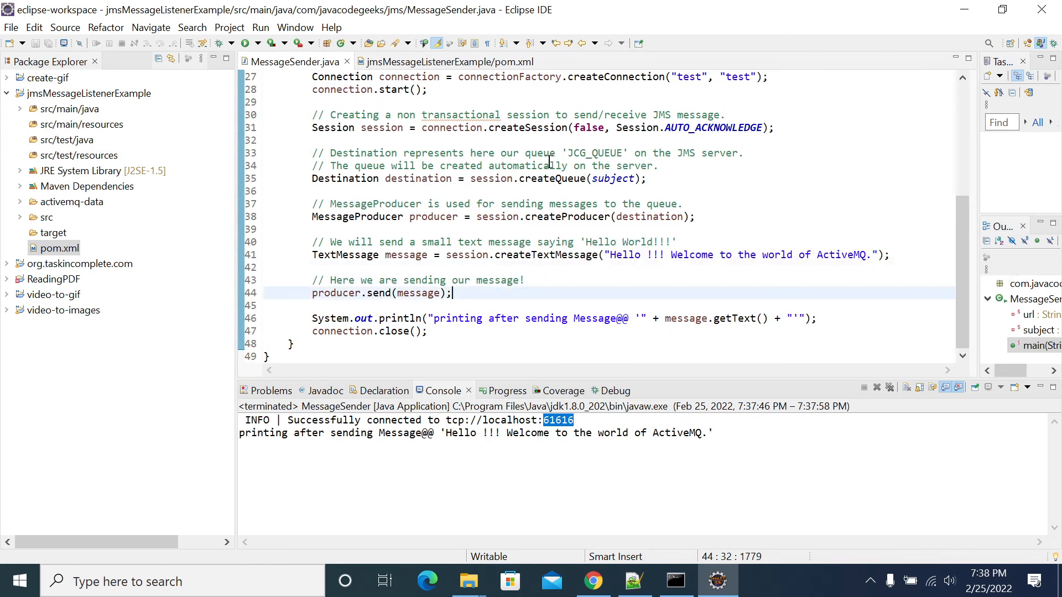
mouse_move(332, 209)
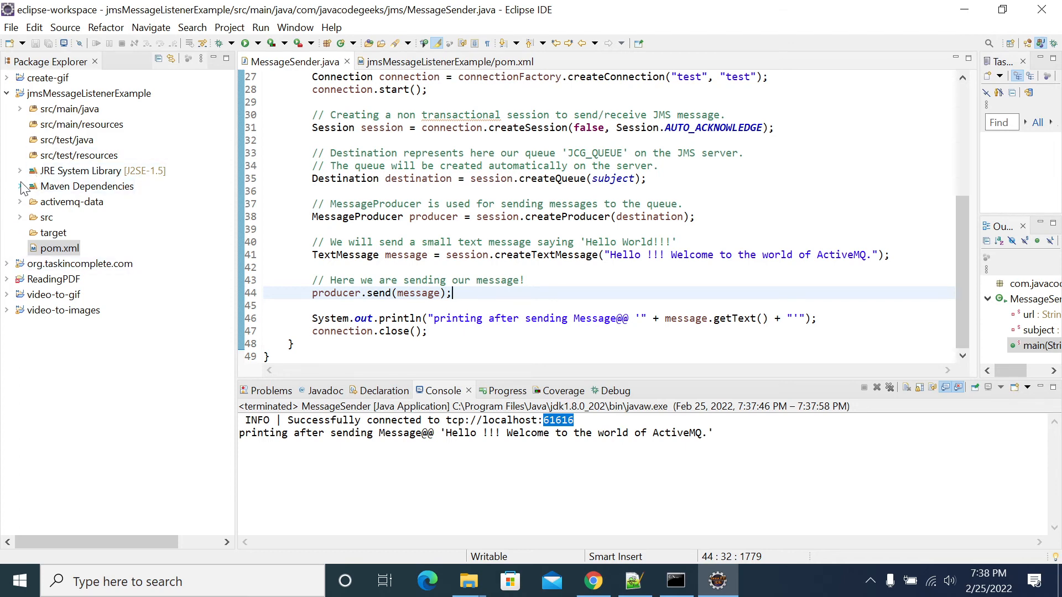
click(21, 185)
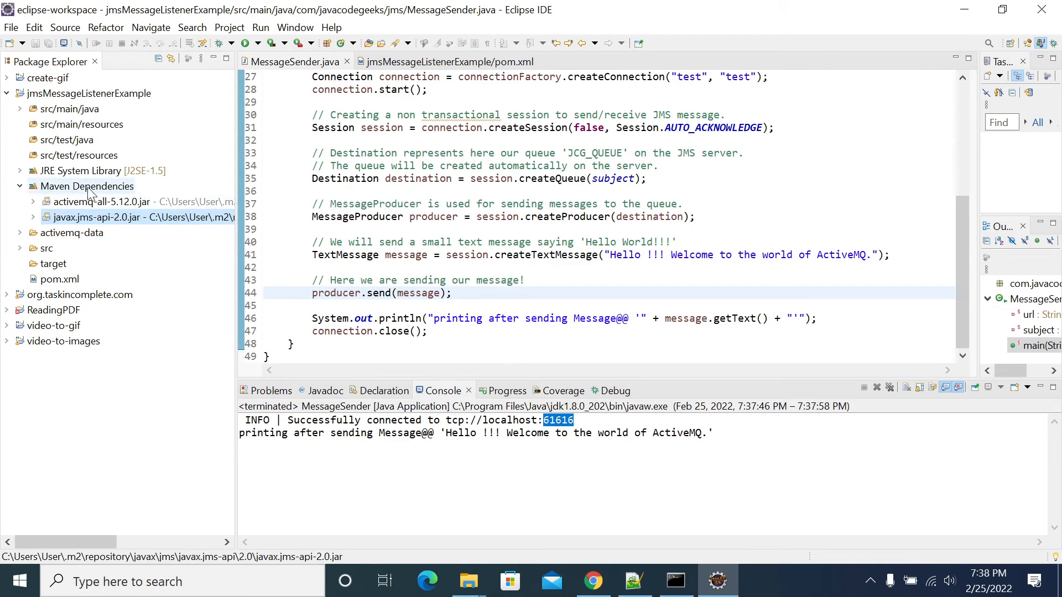
mouse_move(89, 192)
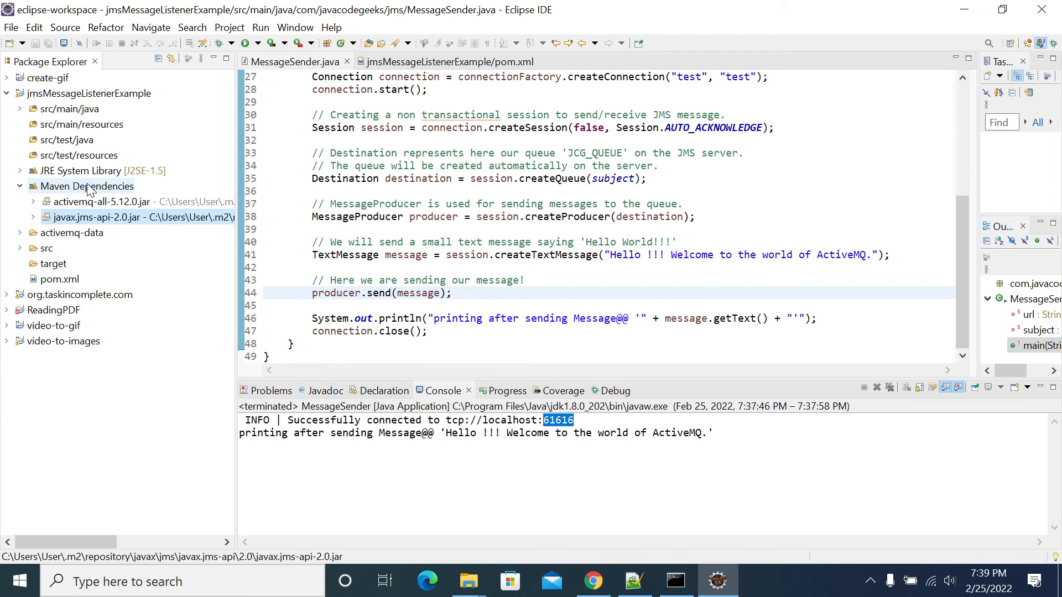
click(86, 93)
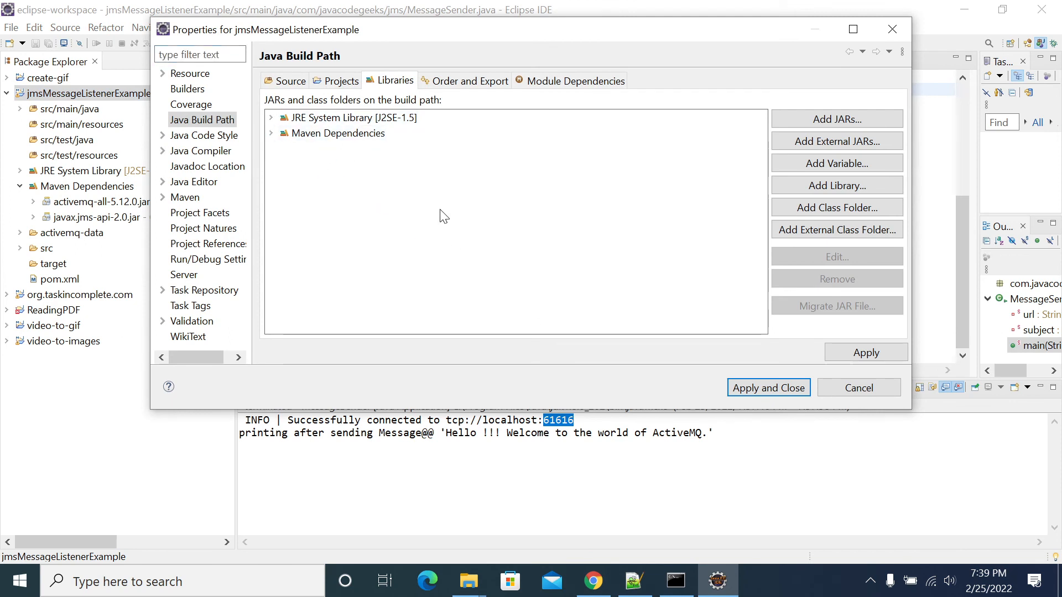
mouse_move(732, 333)
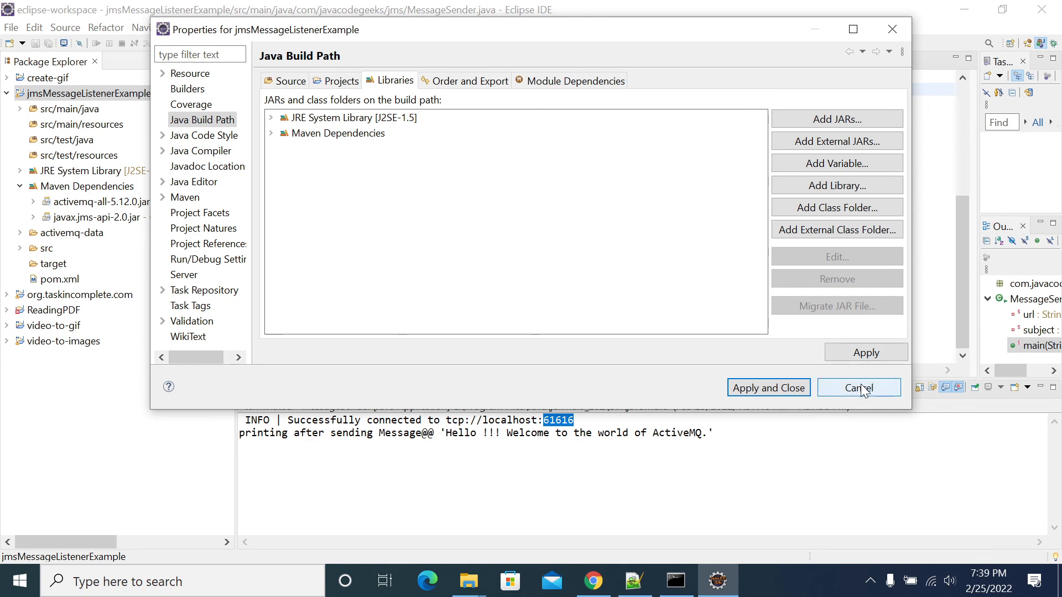
click(858, 387)
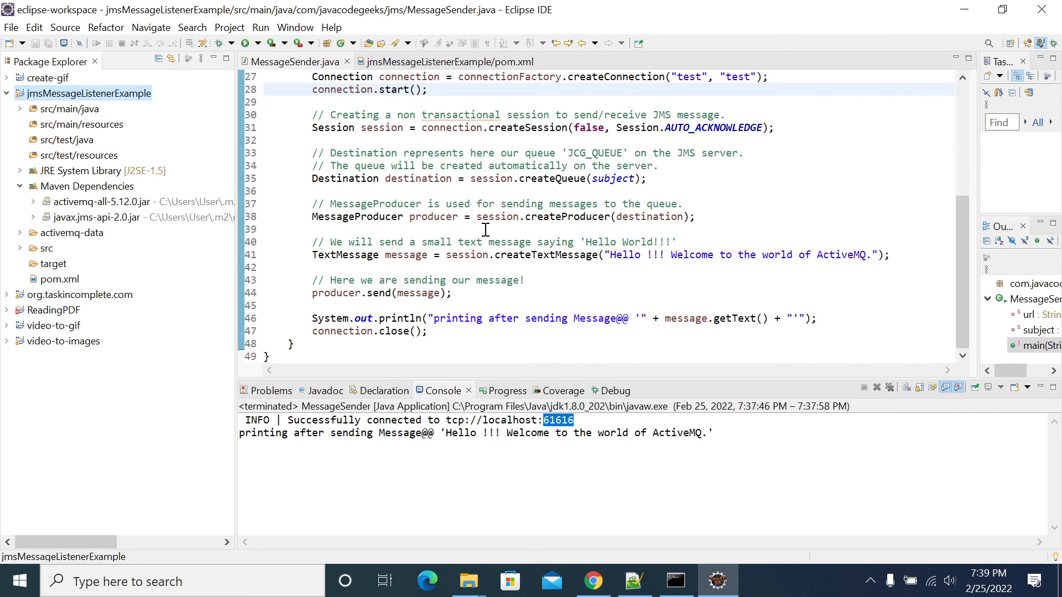
mouse_move(428, 284)
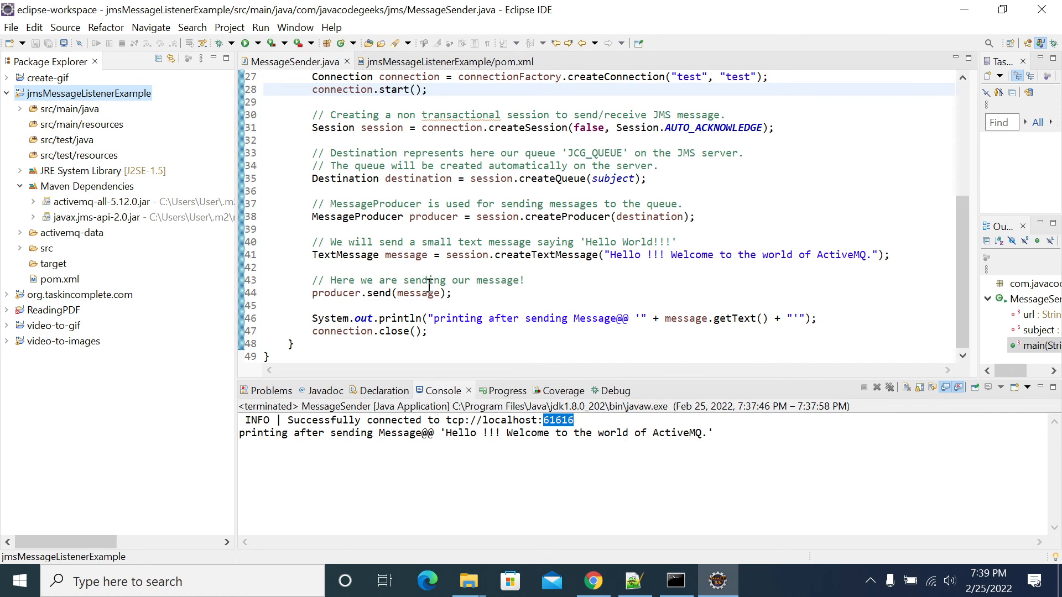
mouse_move(400, 280)
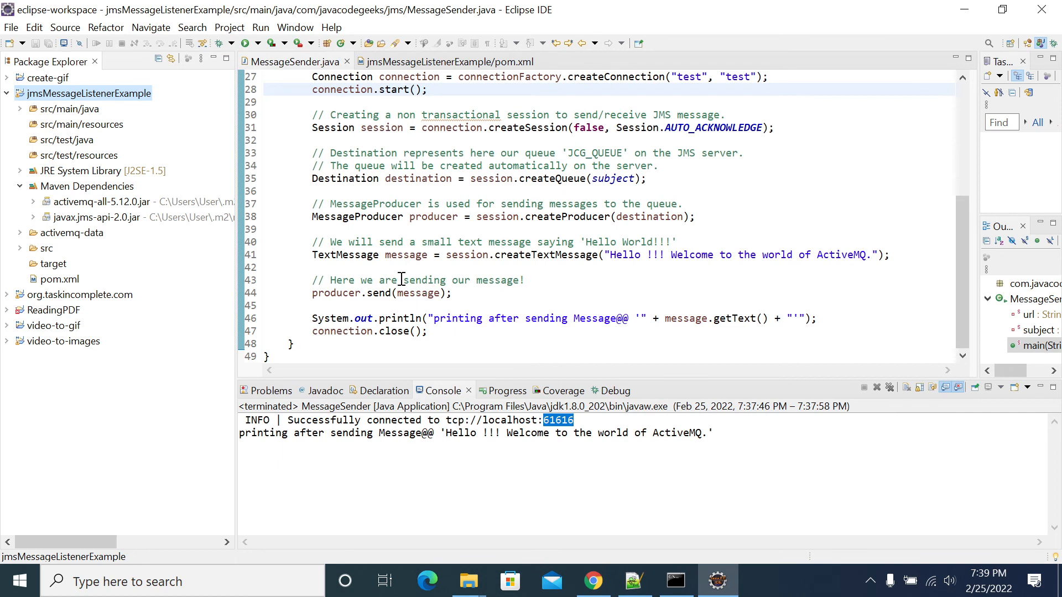